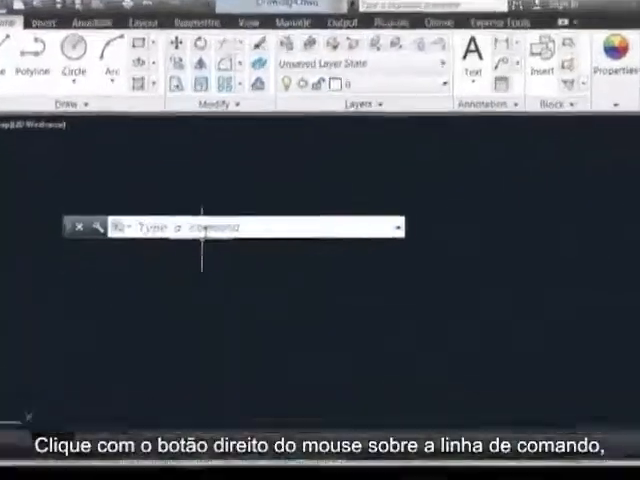
Step: Reach the Transparency settings from the command line's customize menu
right_click(230, 226)
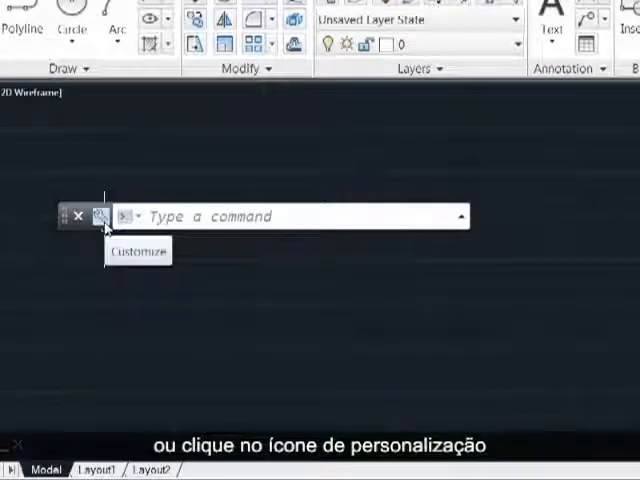
click(100, 216)
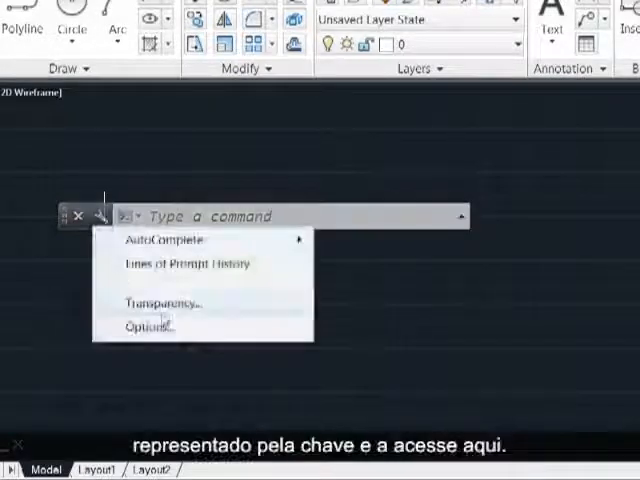
click(164, 304)
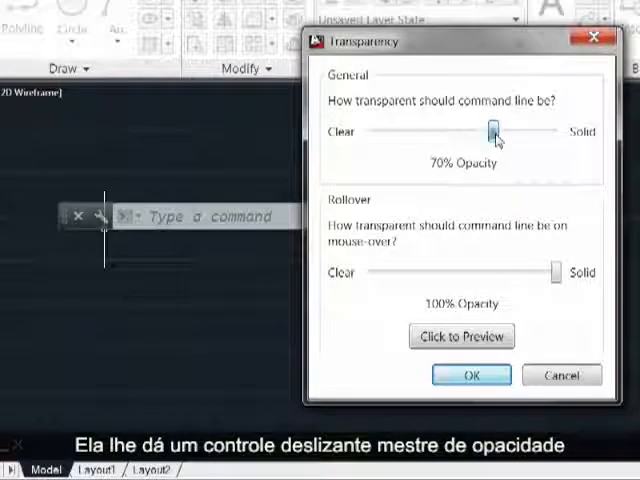
Step: Drag the General slider toward Clear, settling at 24% opacity
drag(492, 132, 388, 132)
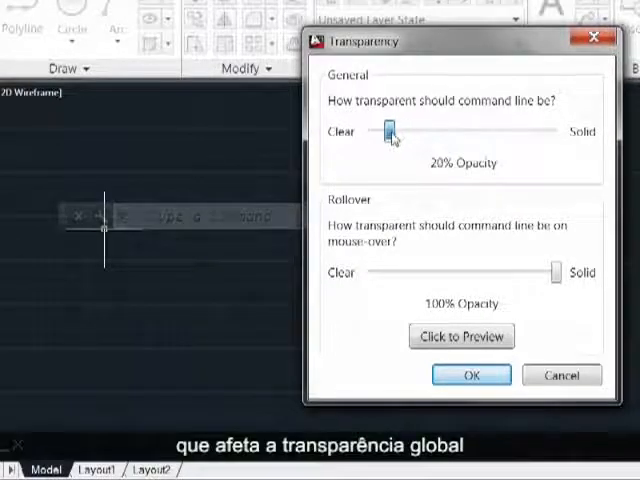
drag(388, 132, 376, 132)
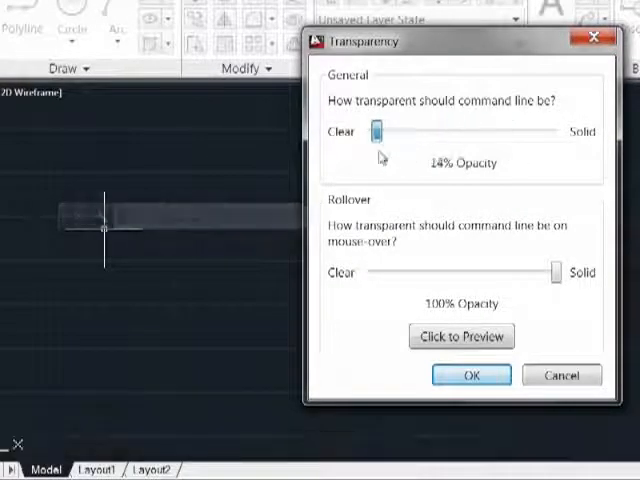
drag(376, 130, 404, 130)
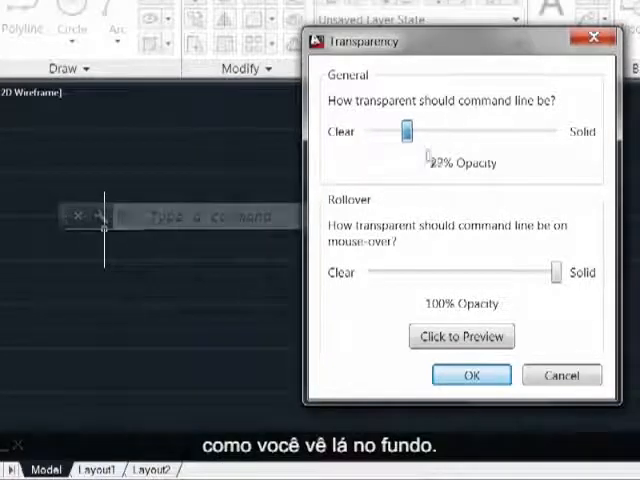
drag(404, 130, 396, 130)
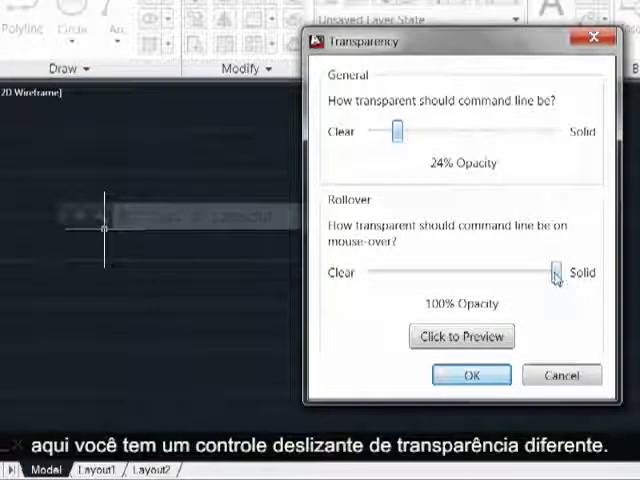
Step: Adjust the Rollover slider down and back up to about 75% opacity
drag(556, 272, 400, 272)
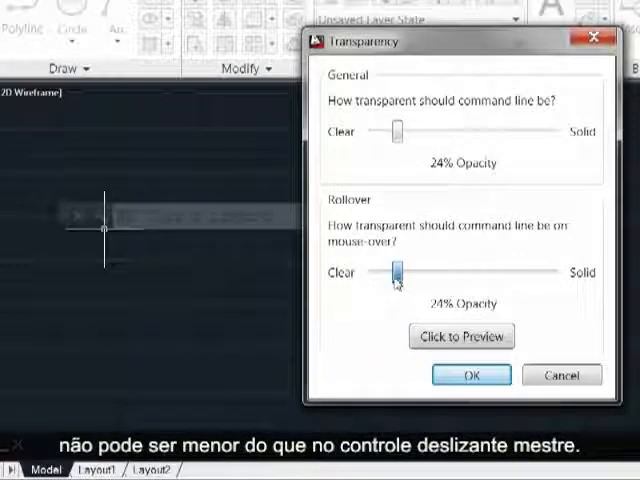
drag(392, 272, 404, 272)
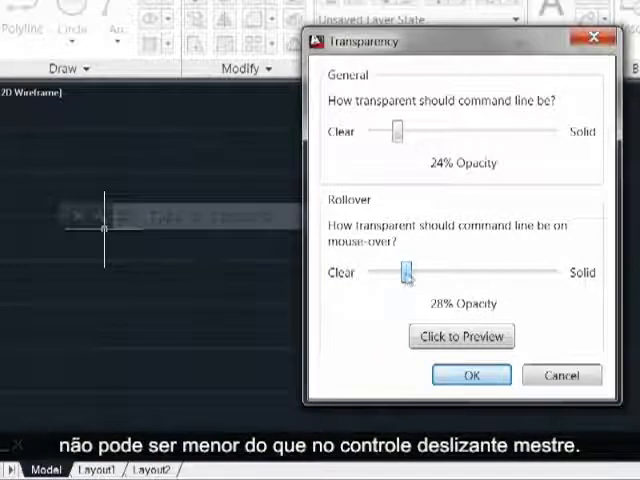
drag(408, 272, 502, 272)
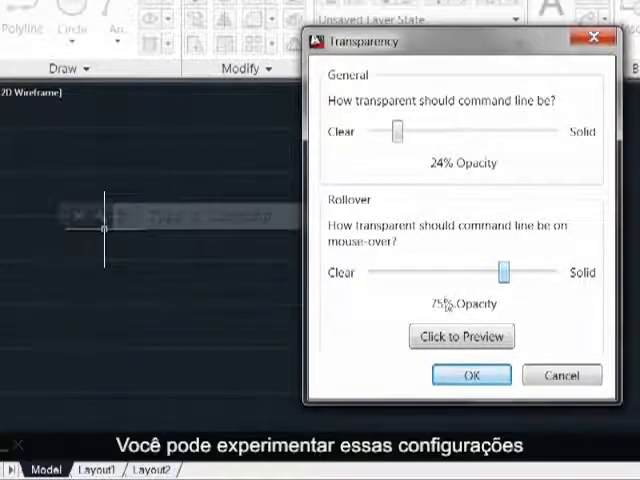
Step: Preview the transparency a few times, then accept with OK
click(460, 336)
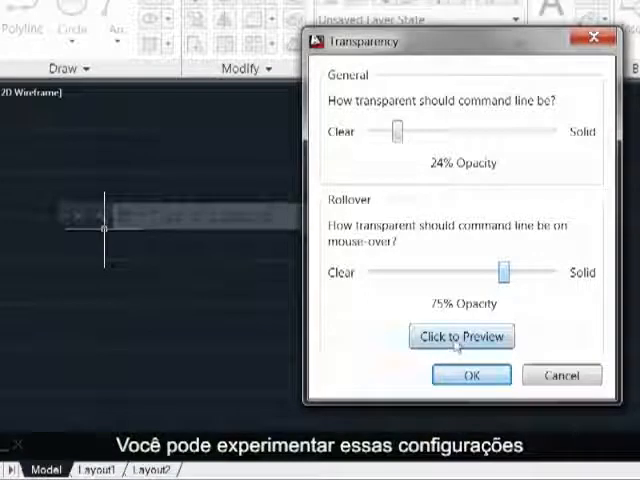
click(460, 336)
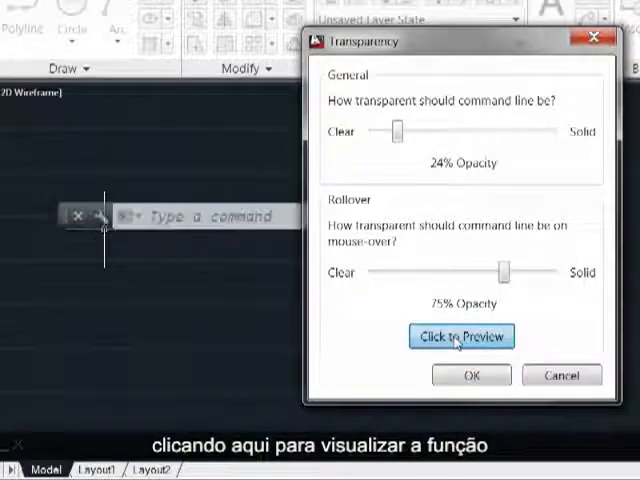
click(460, 336)
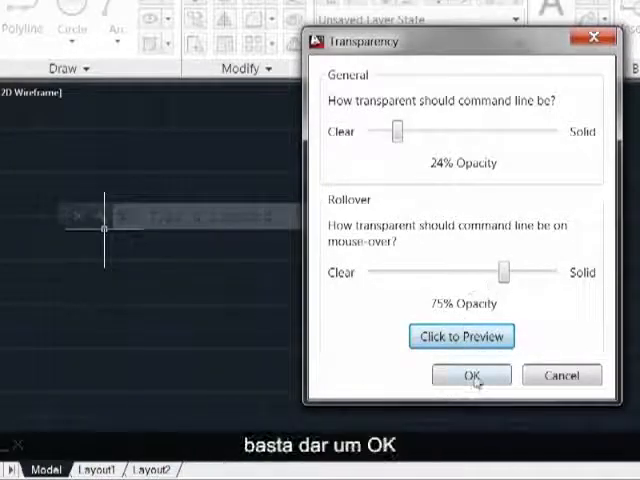
click(472, 374)
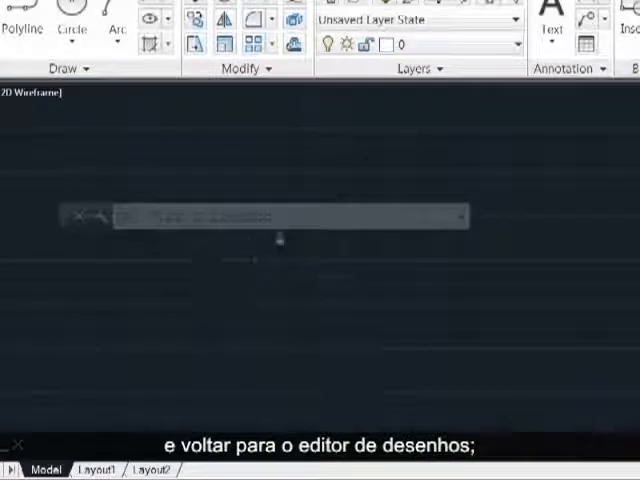